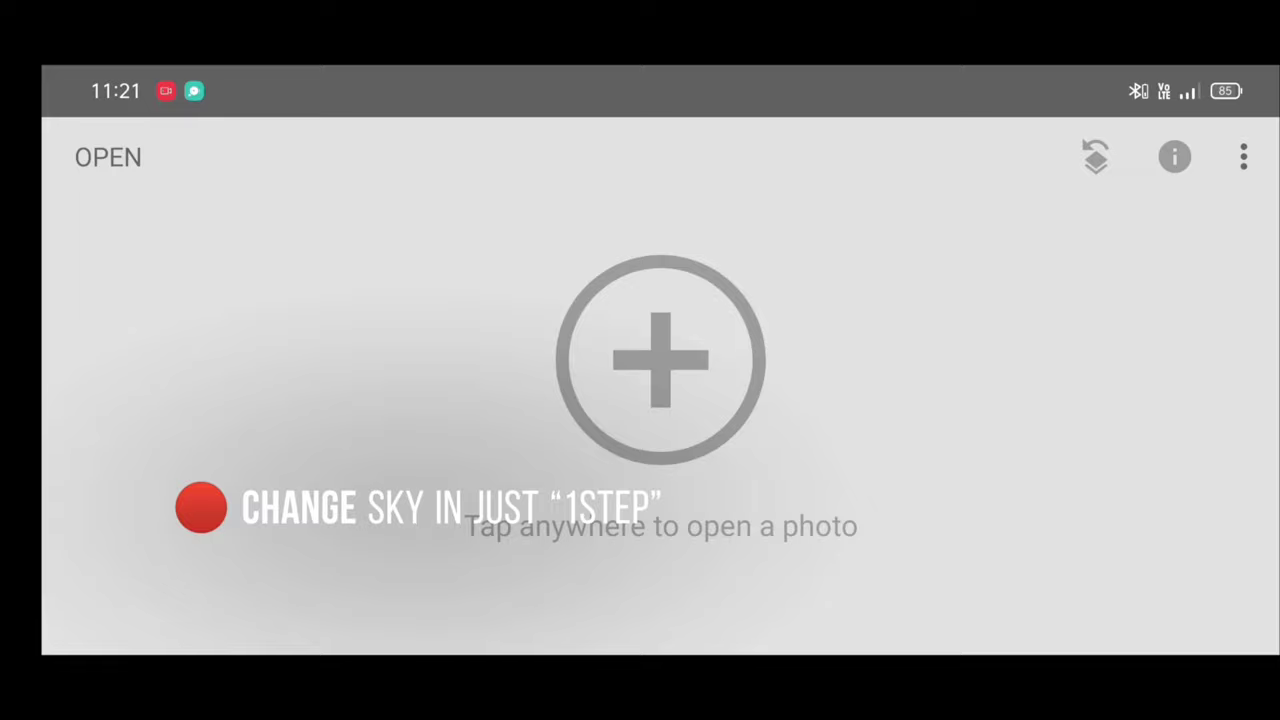
Open the photo of the woman sitting on the ledge for editing
left_click(659, 359)
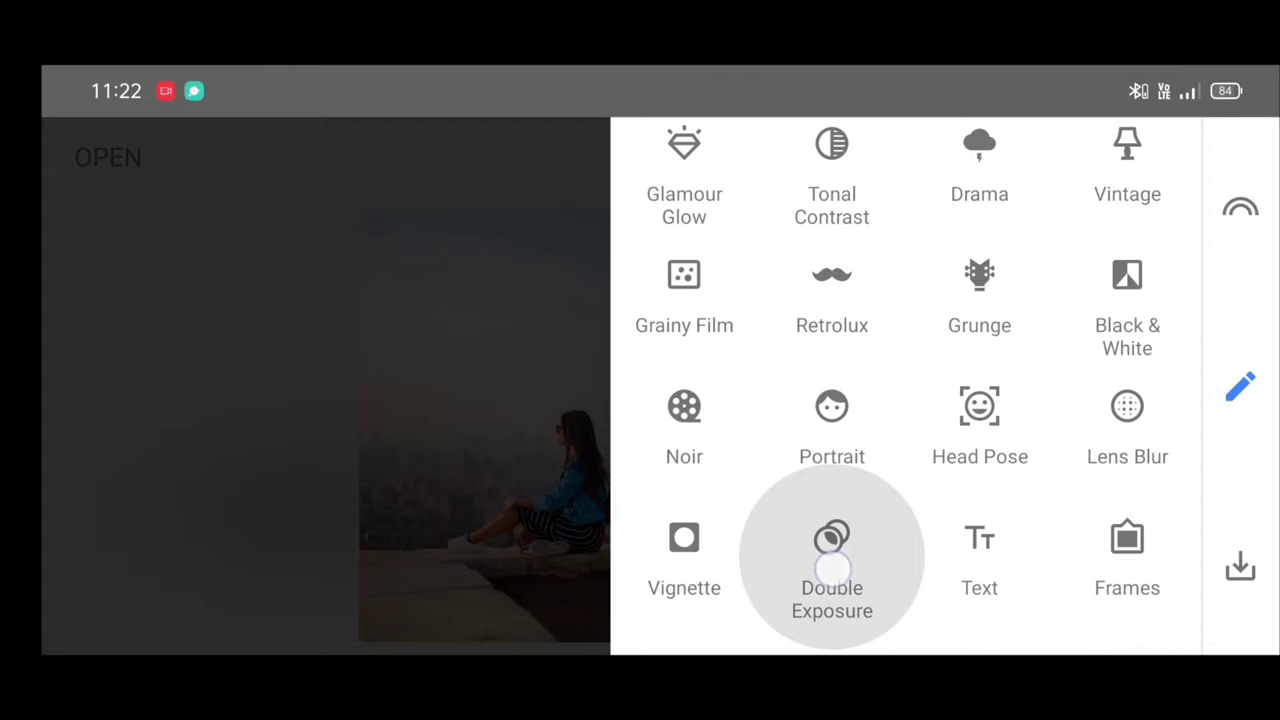
Start Double Exposure and open the image picker to add a second photo
left_click(831, 557)
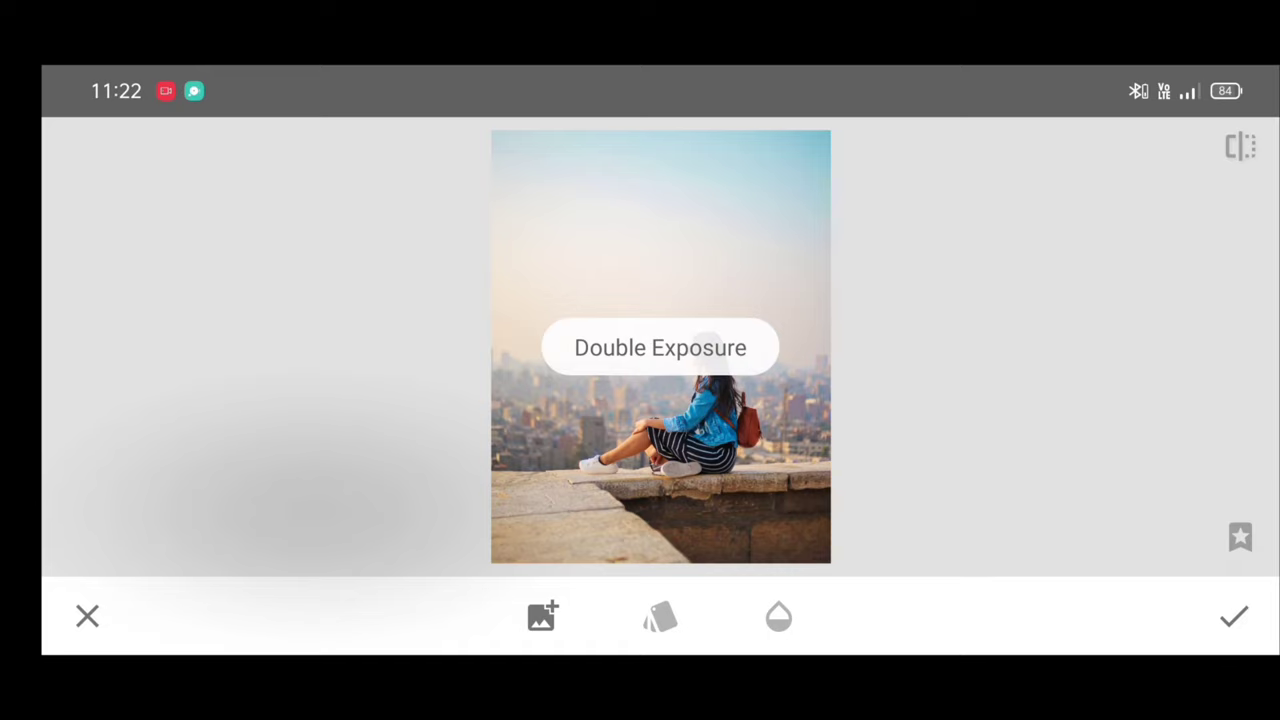
left_click(542, 616)
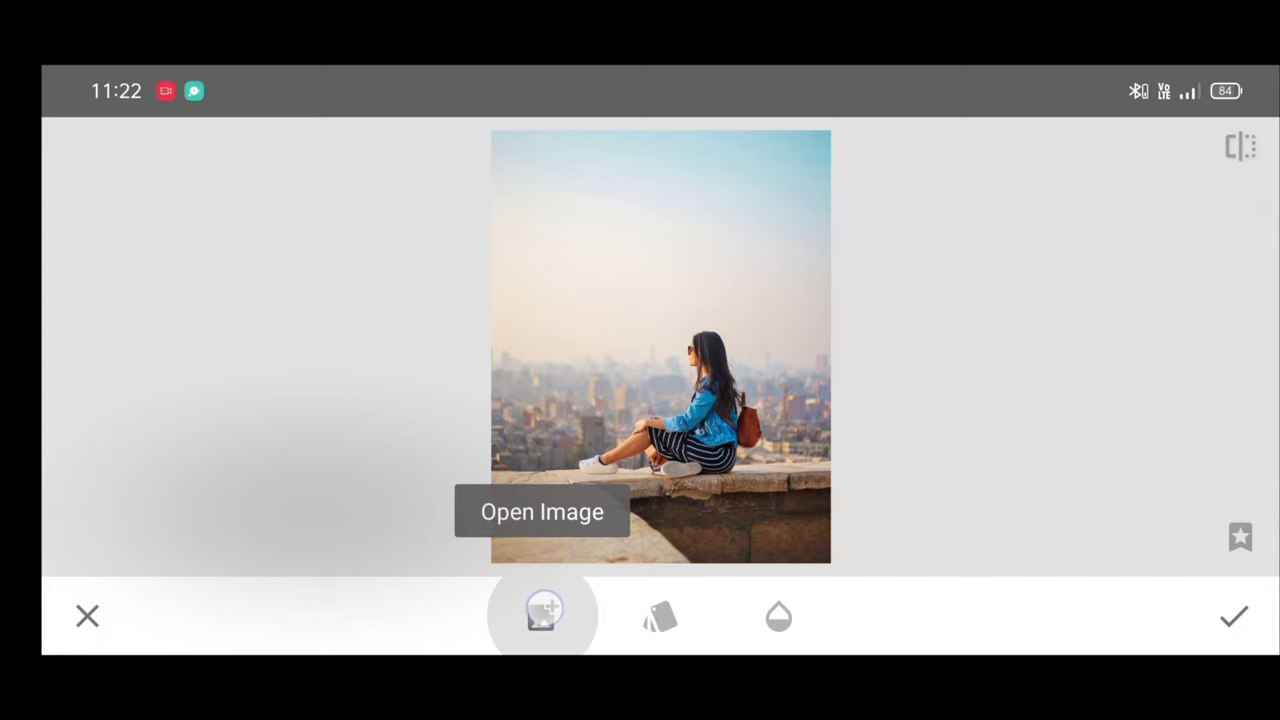
left_click(542, 511)
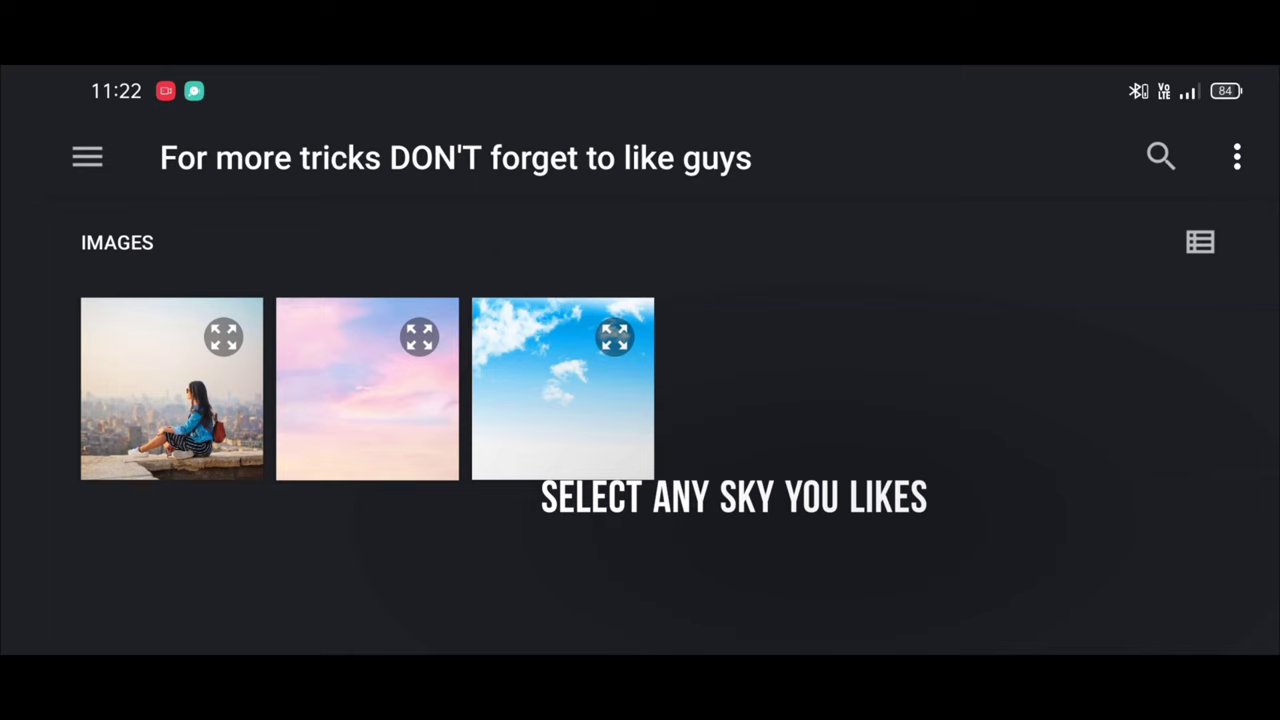
Overlay the blue cloudy sky picture onto the cliff-edge photo
left_click(562, 389)
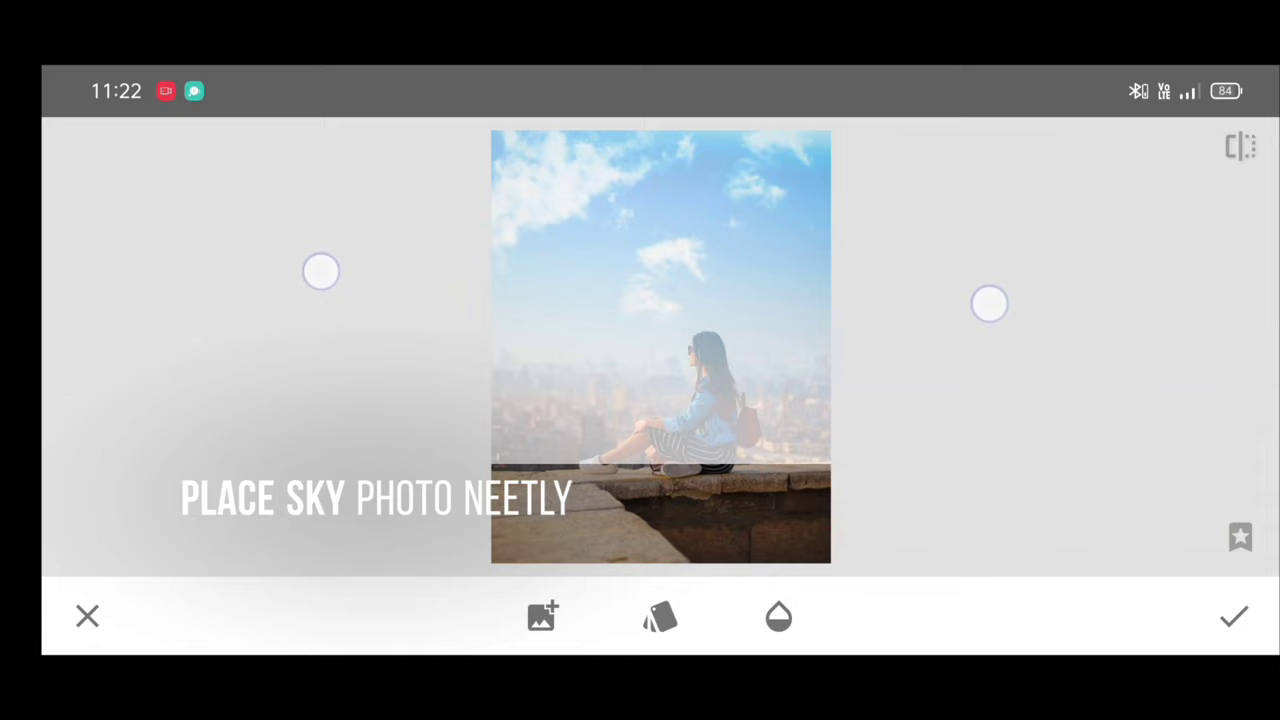
left_click(659, 616)
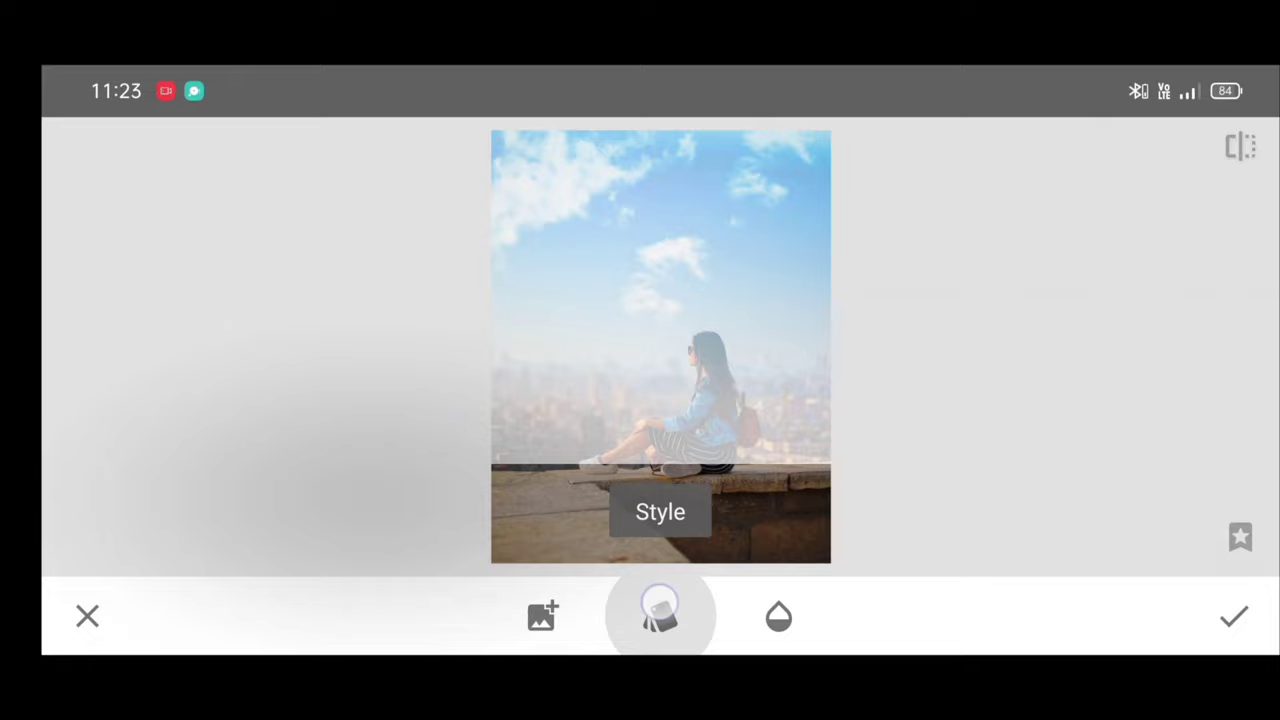
Set the Double Exposure blend style to Subtract for a vivid blue sky
left_click(660, 615)
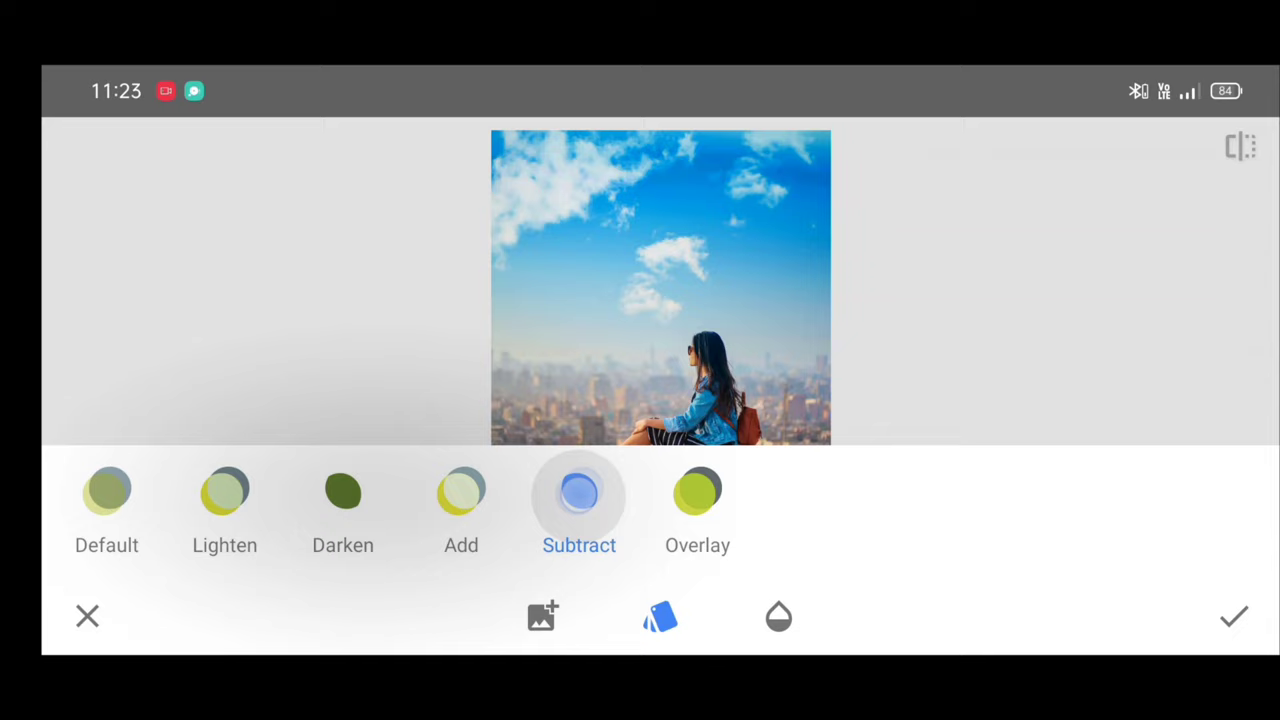
left_click(660, 616)
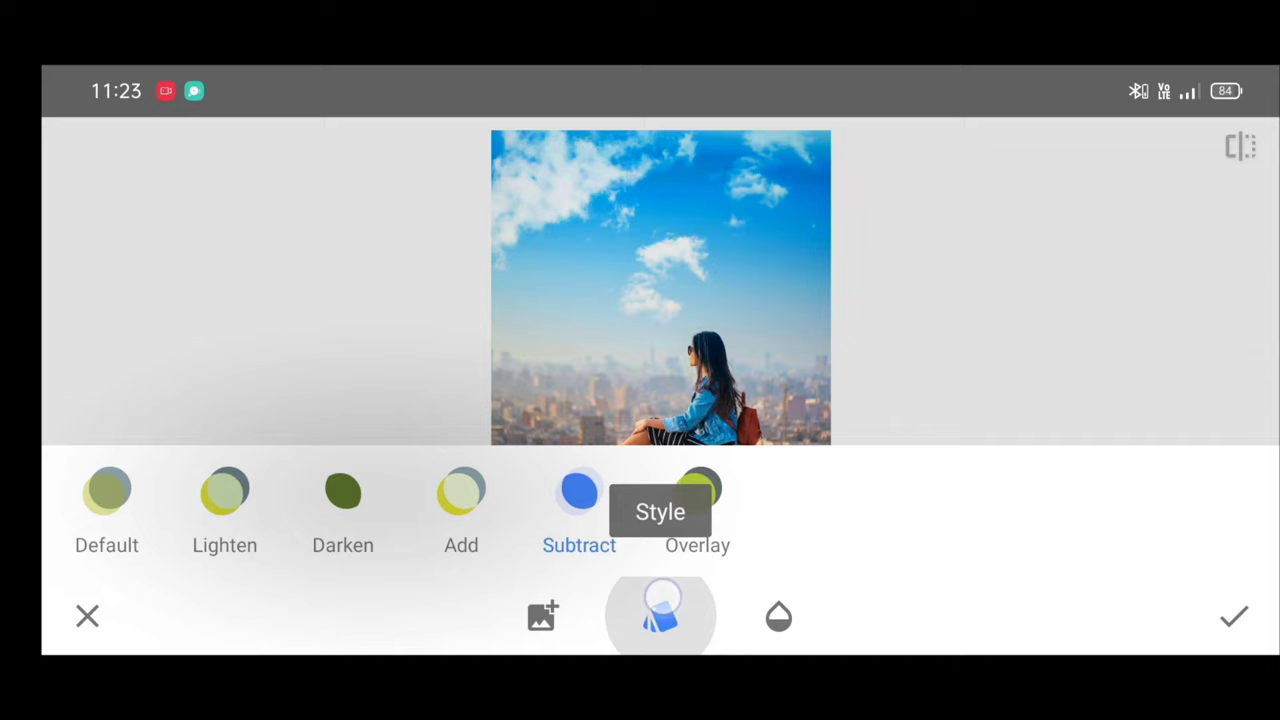
left_click(778, 616)
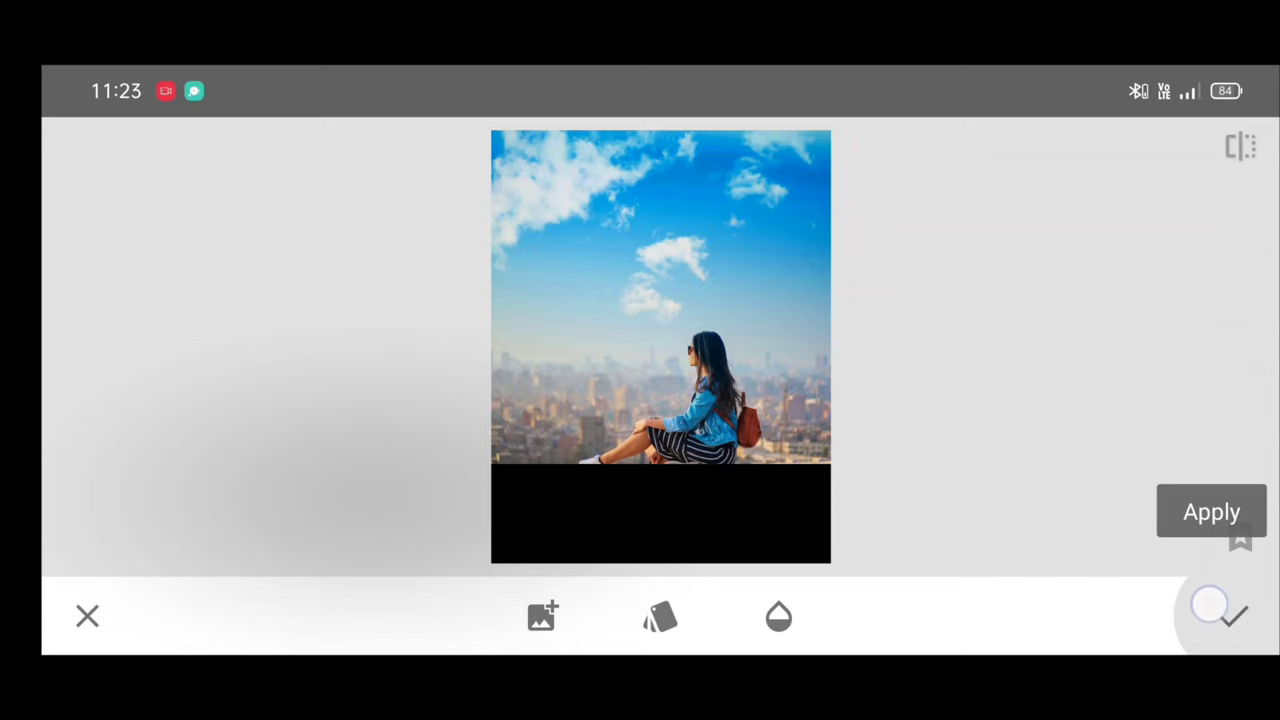
Apply the Subtract double exposure and bring up the edit stack menu
left_click(1211, 511)
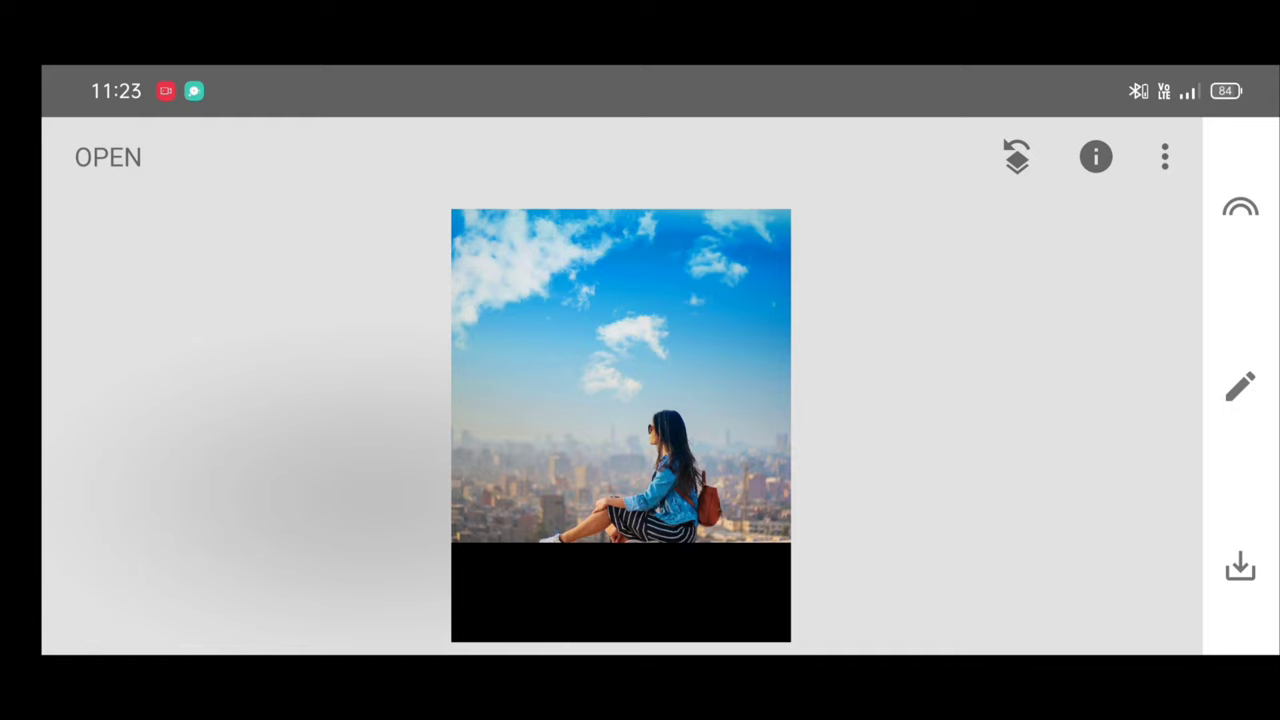
left_click(1016, 157)
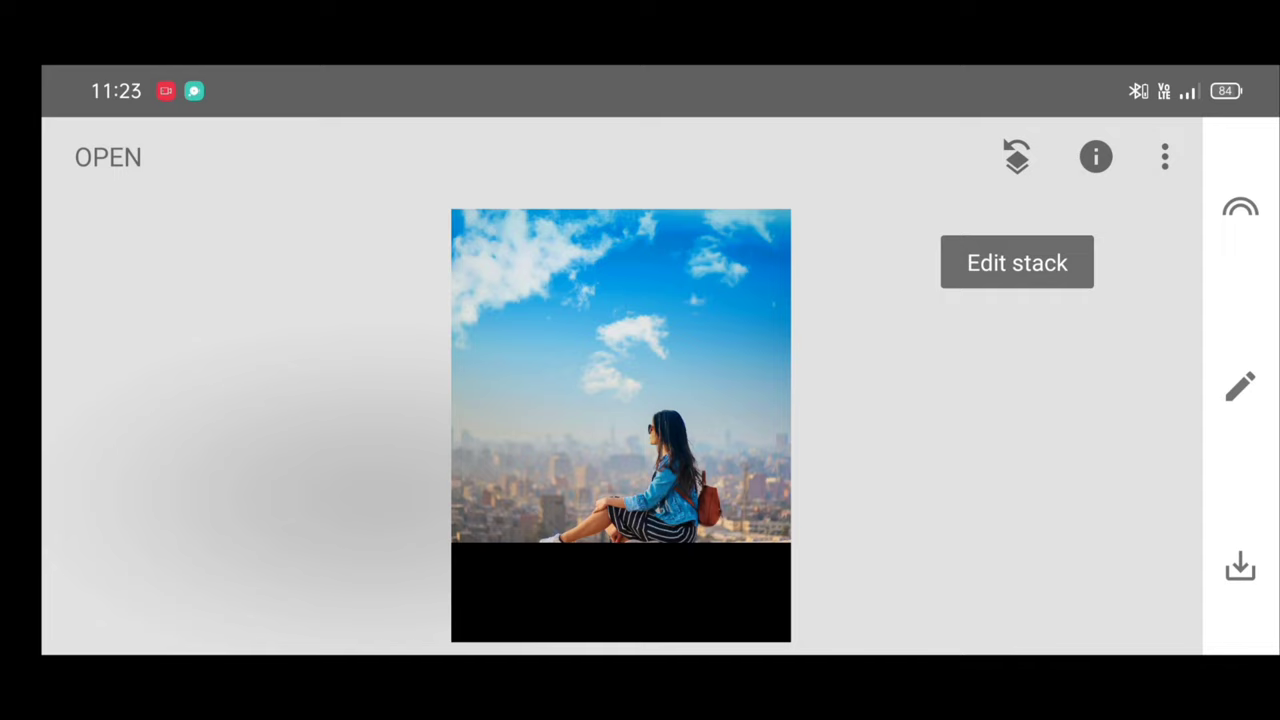
left_click(1164, 157)
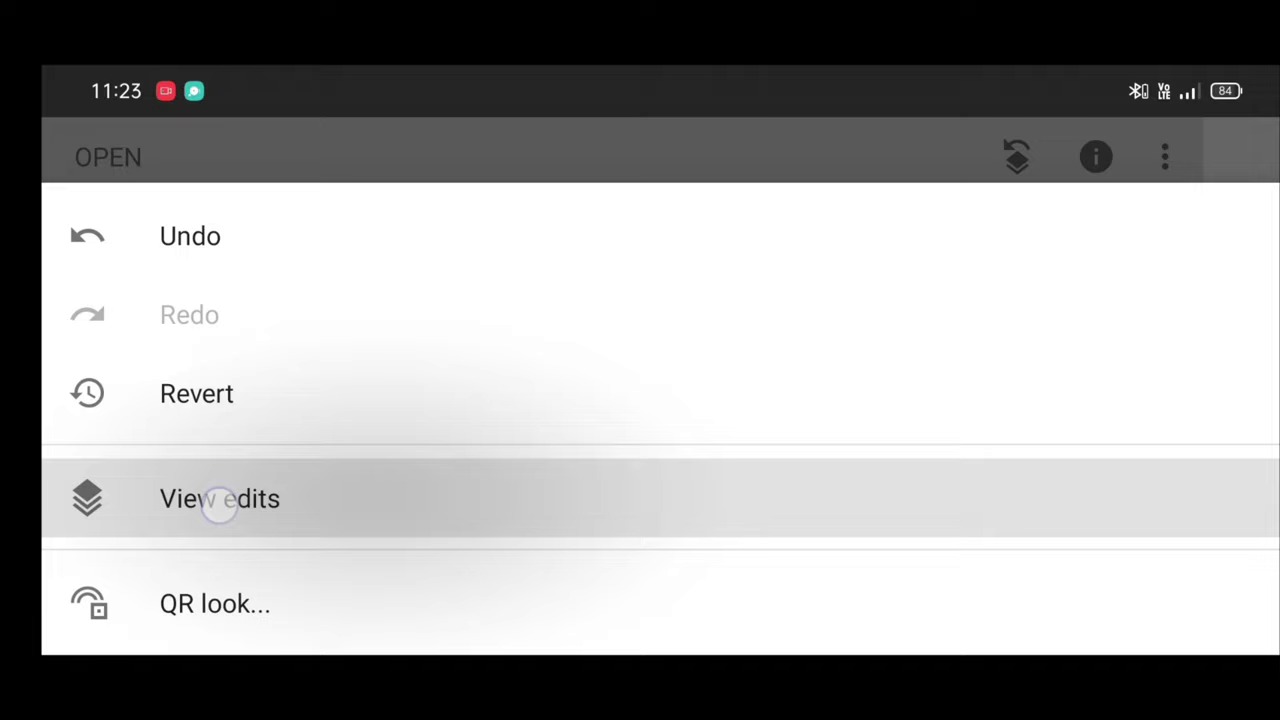
Open View edits to reach the Double Exposure edit's mask brush
left_click(219, 498)
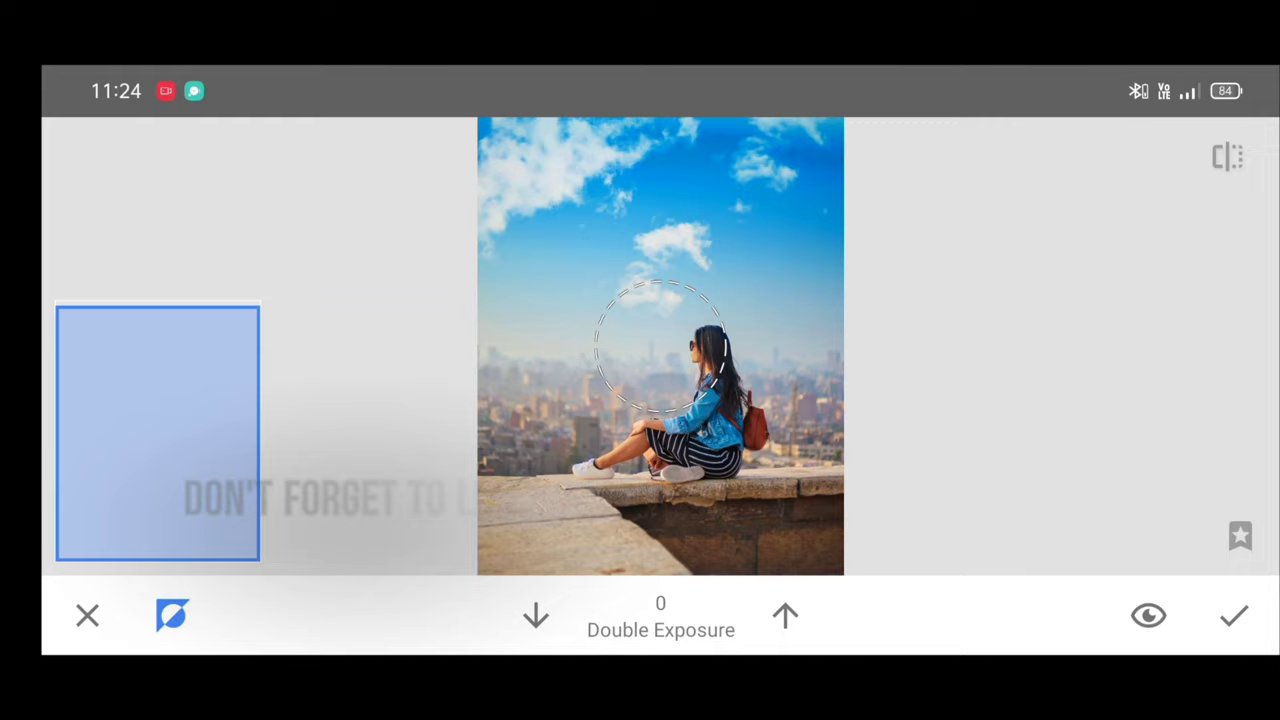
Save the Double Exposure mask and return to the main editing screen
left_click(1233, 615)
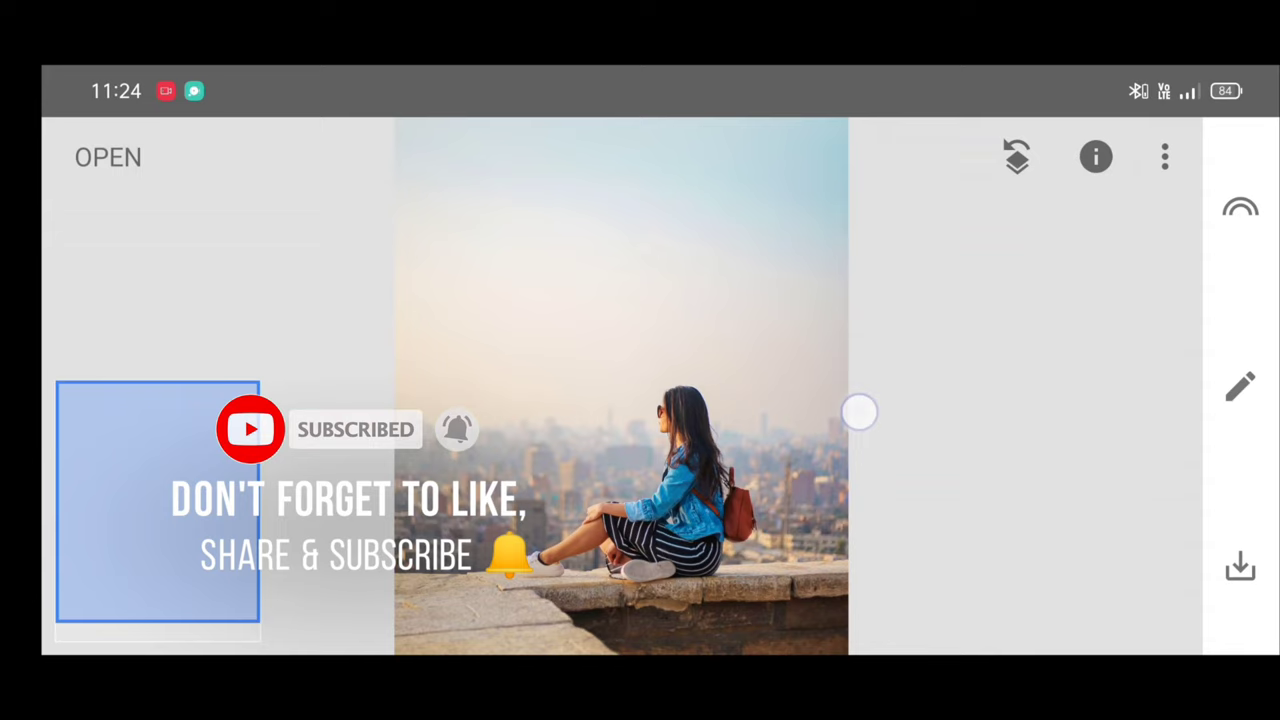